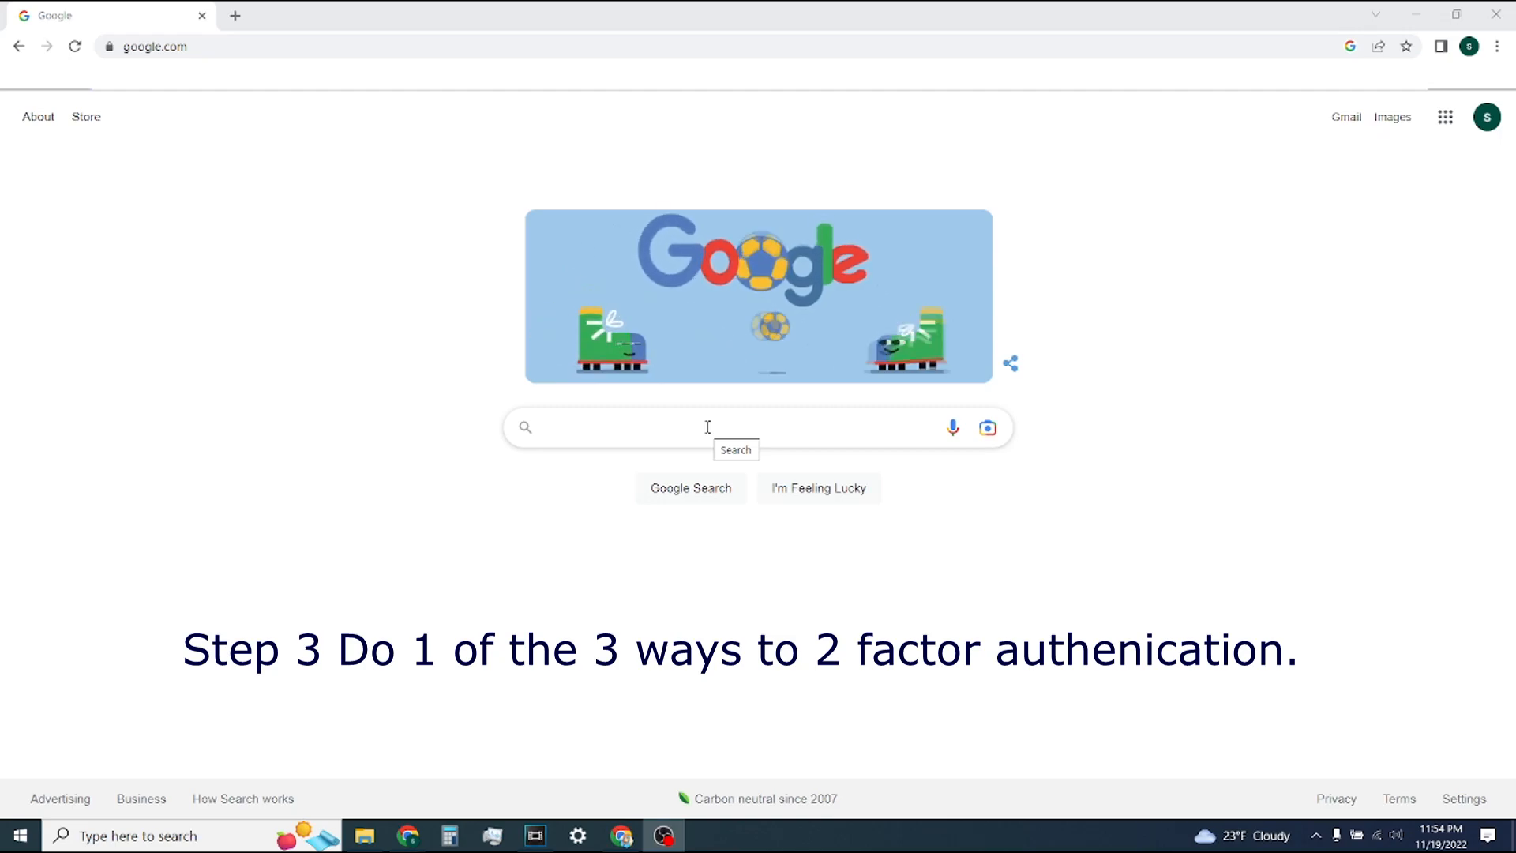
Search Google for 'fortnite f2a' using the matching suggestion
type("fortnbite")
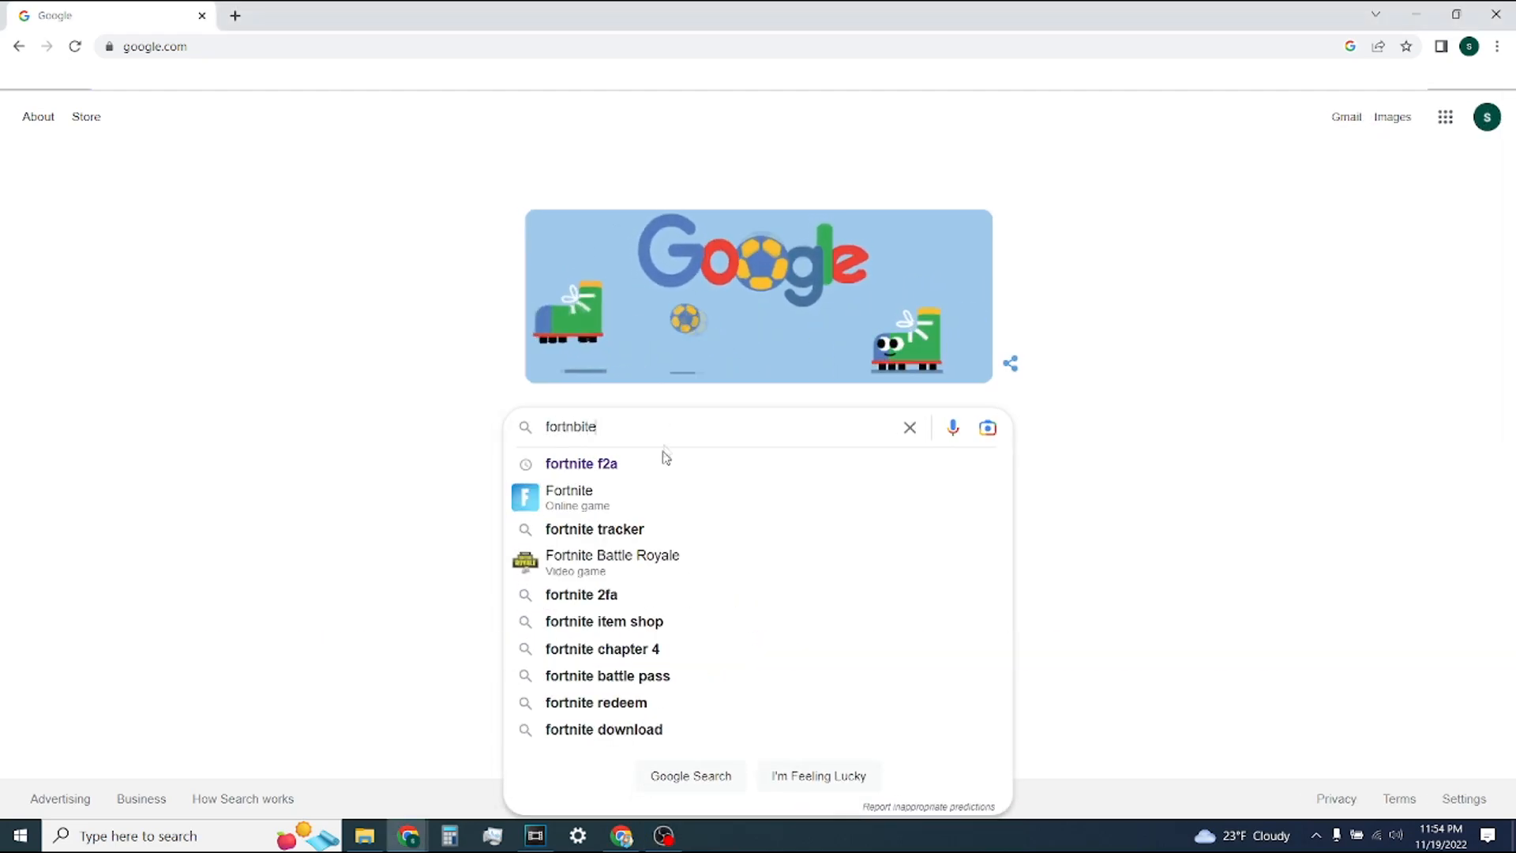
left_click(581, 464)
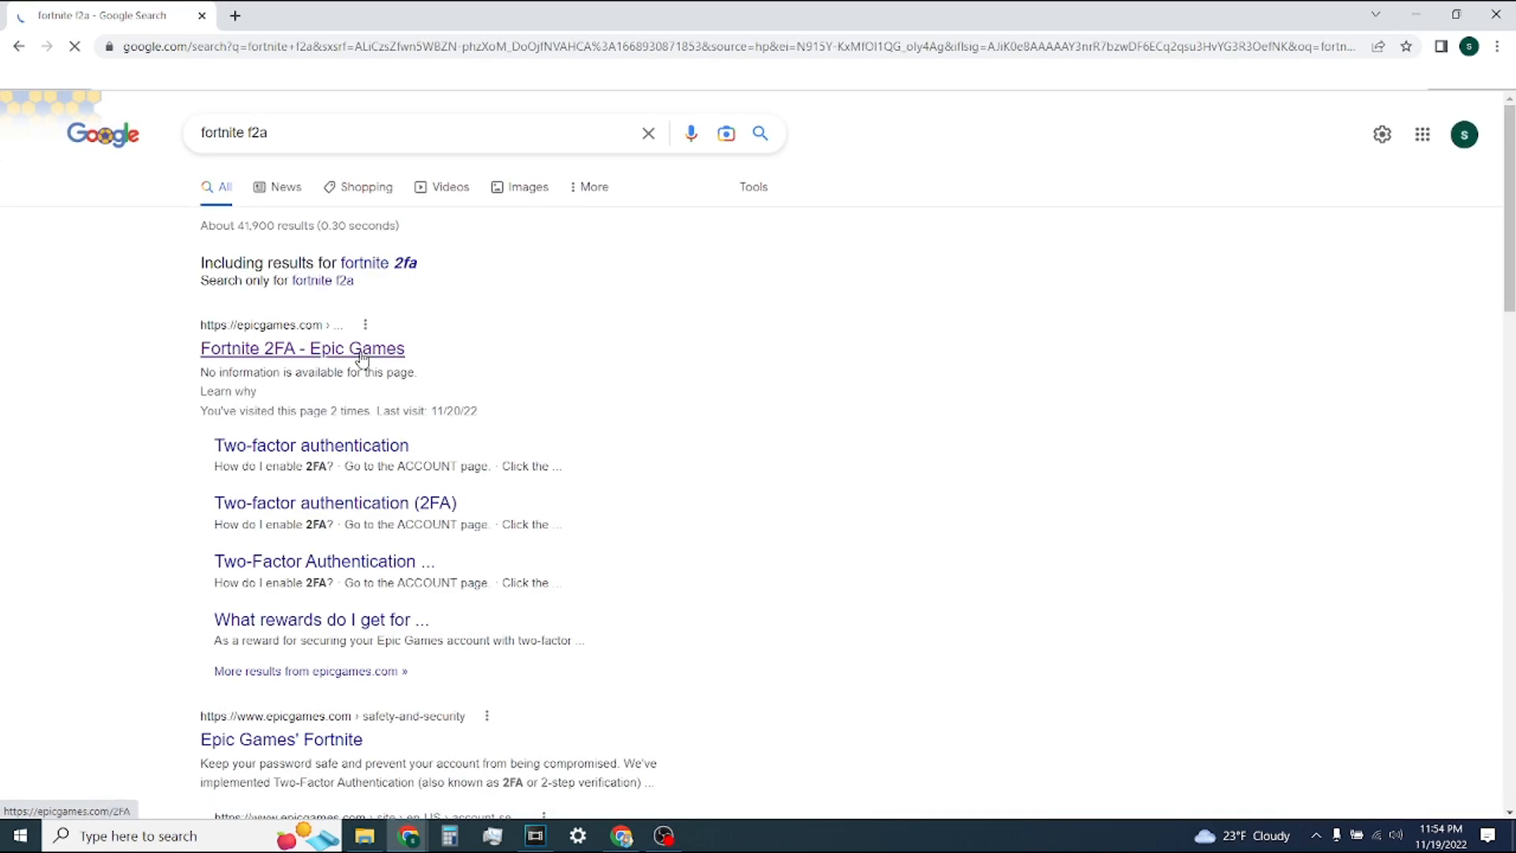
Open the 'Fortnite 2FA - Epic Games' result to reach the account password page
left_click(303, 348)
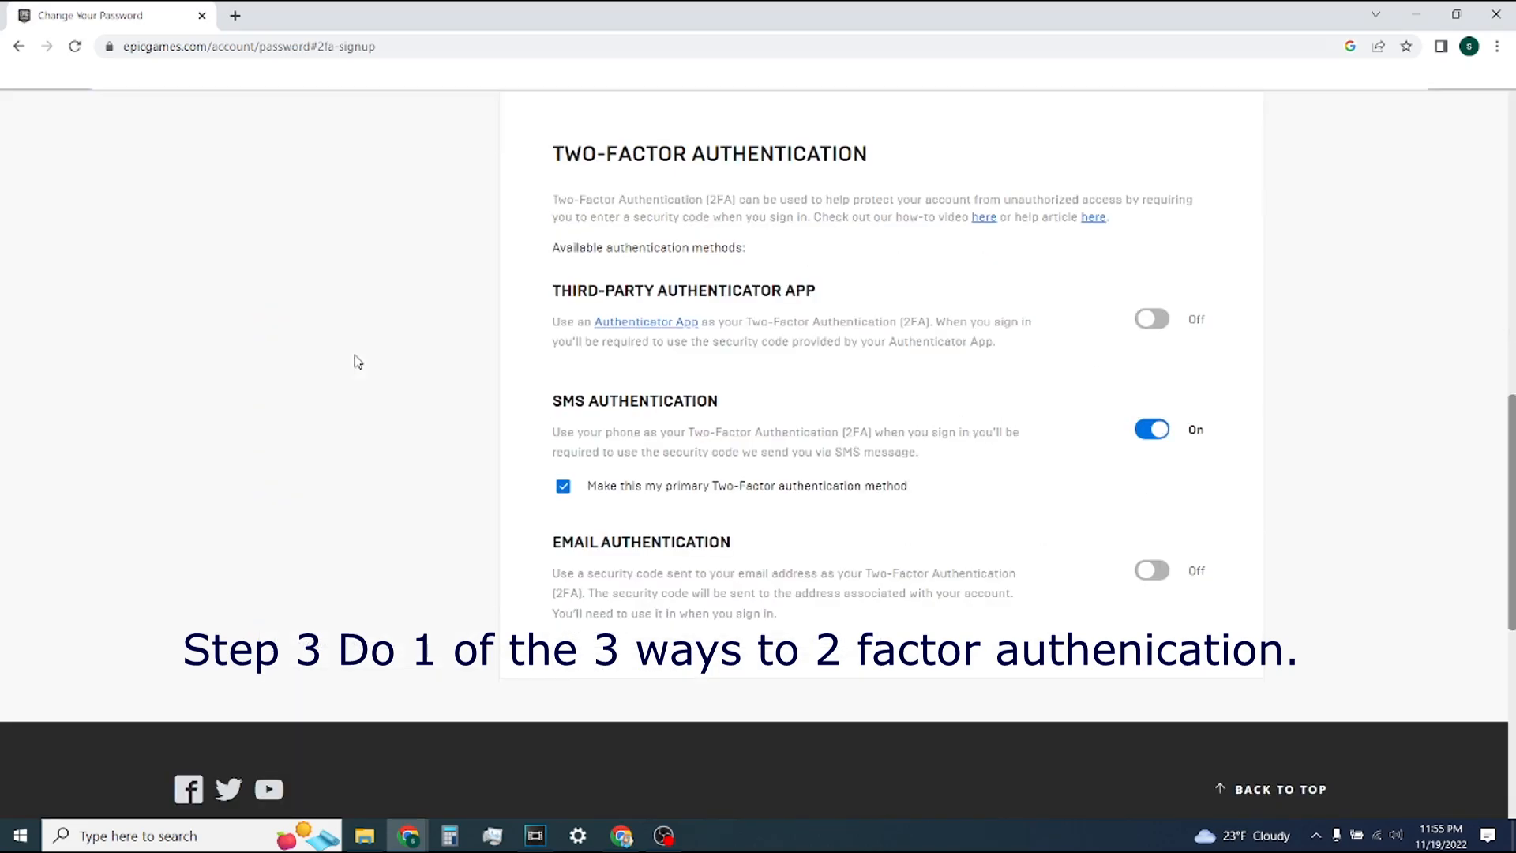
scroll("up", 3)
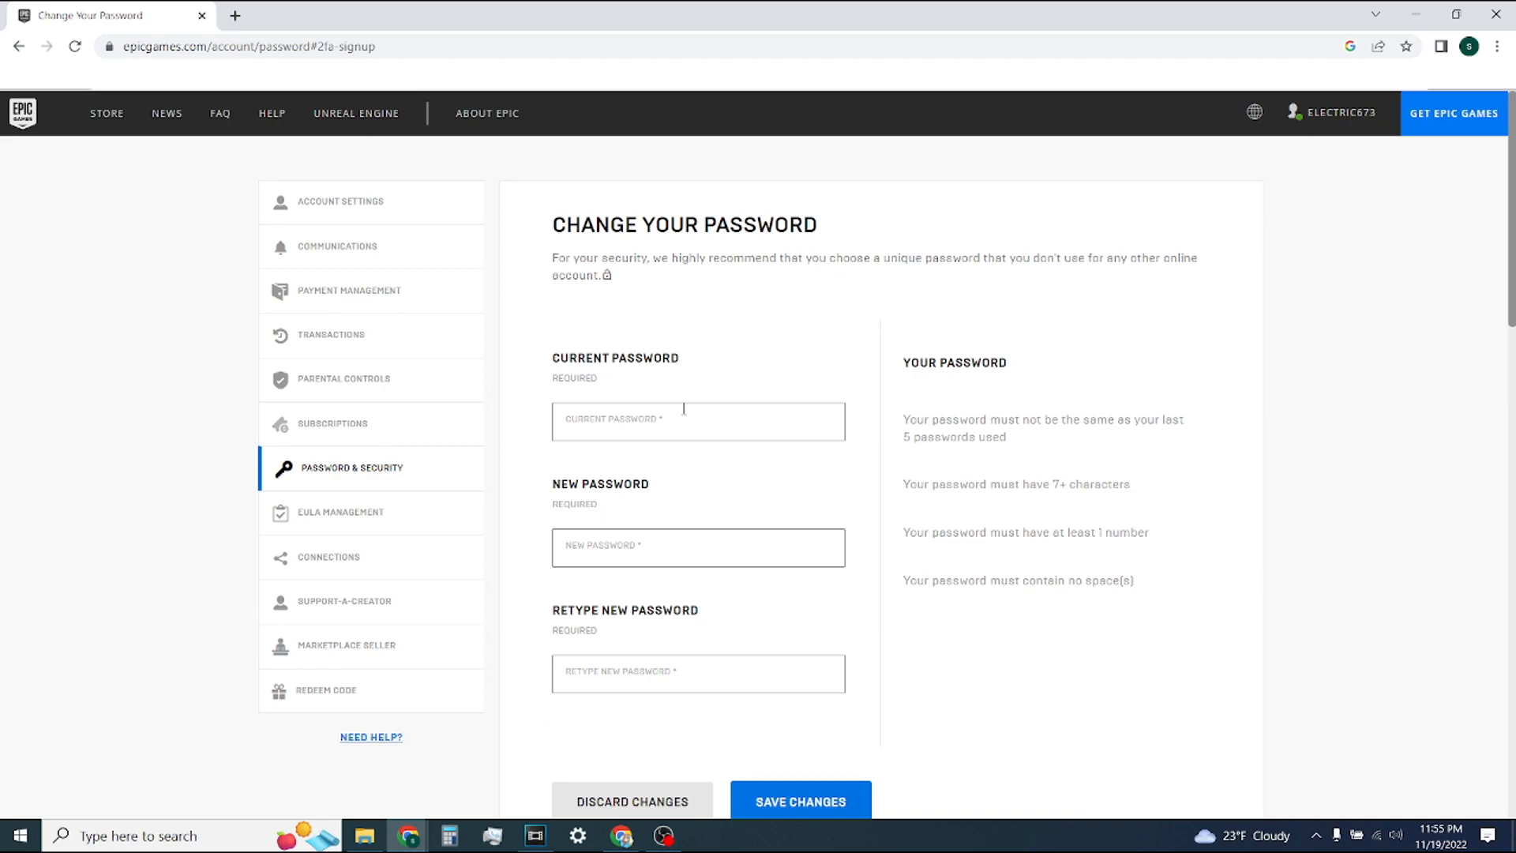
mouse_move(1194, 155)
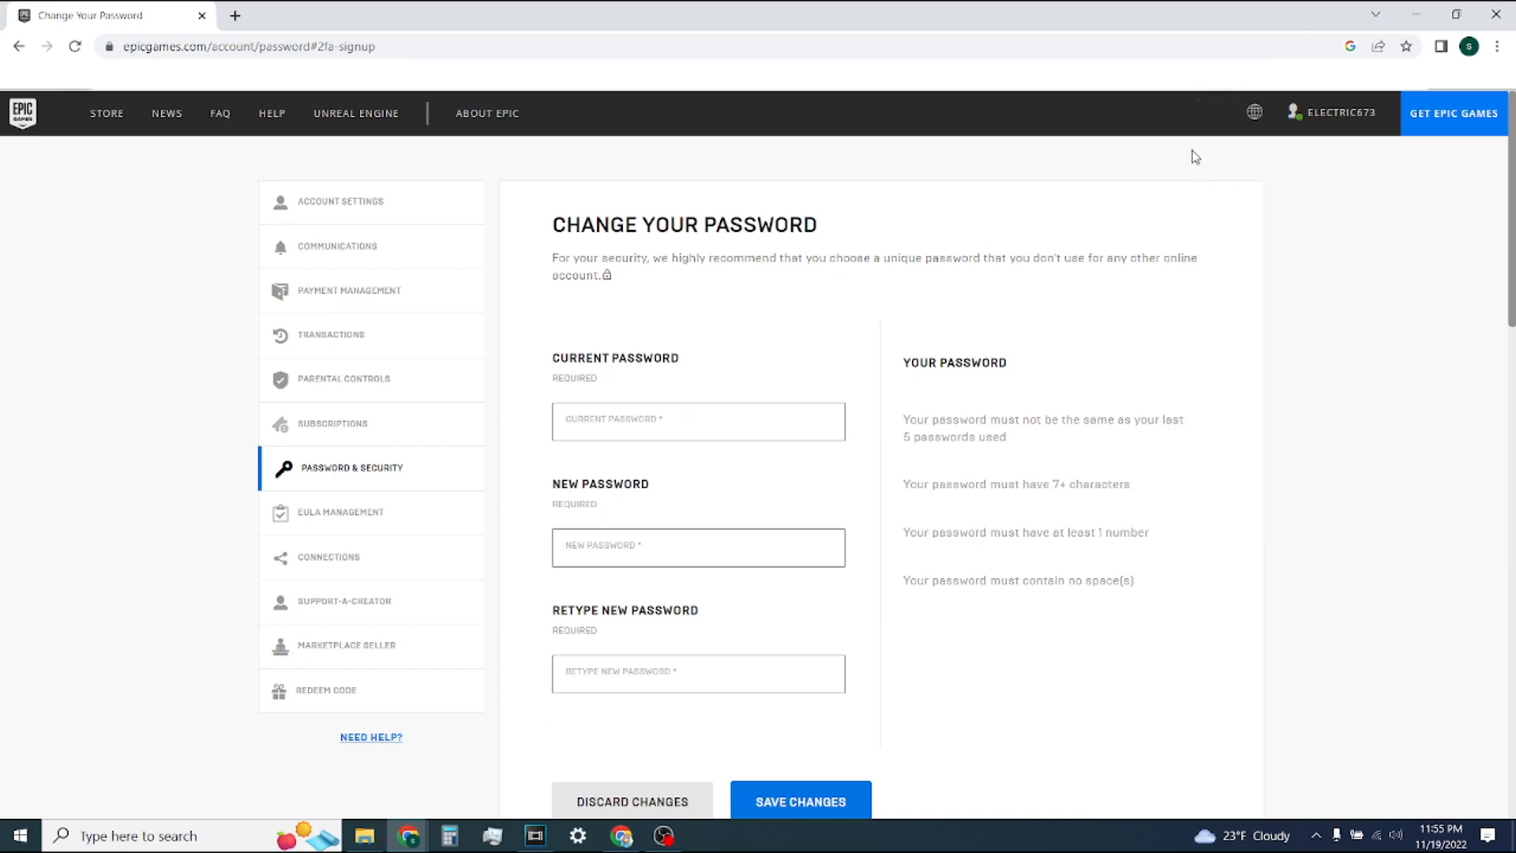
left_click(1338, 112)
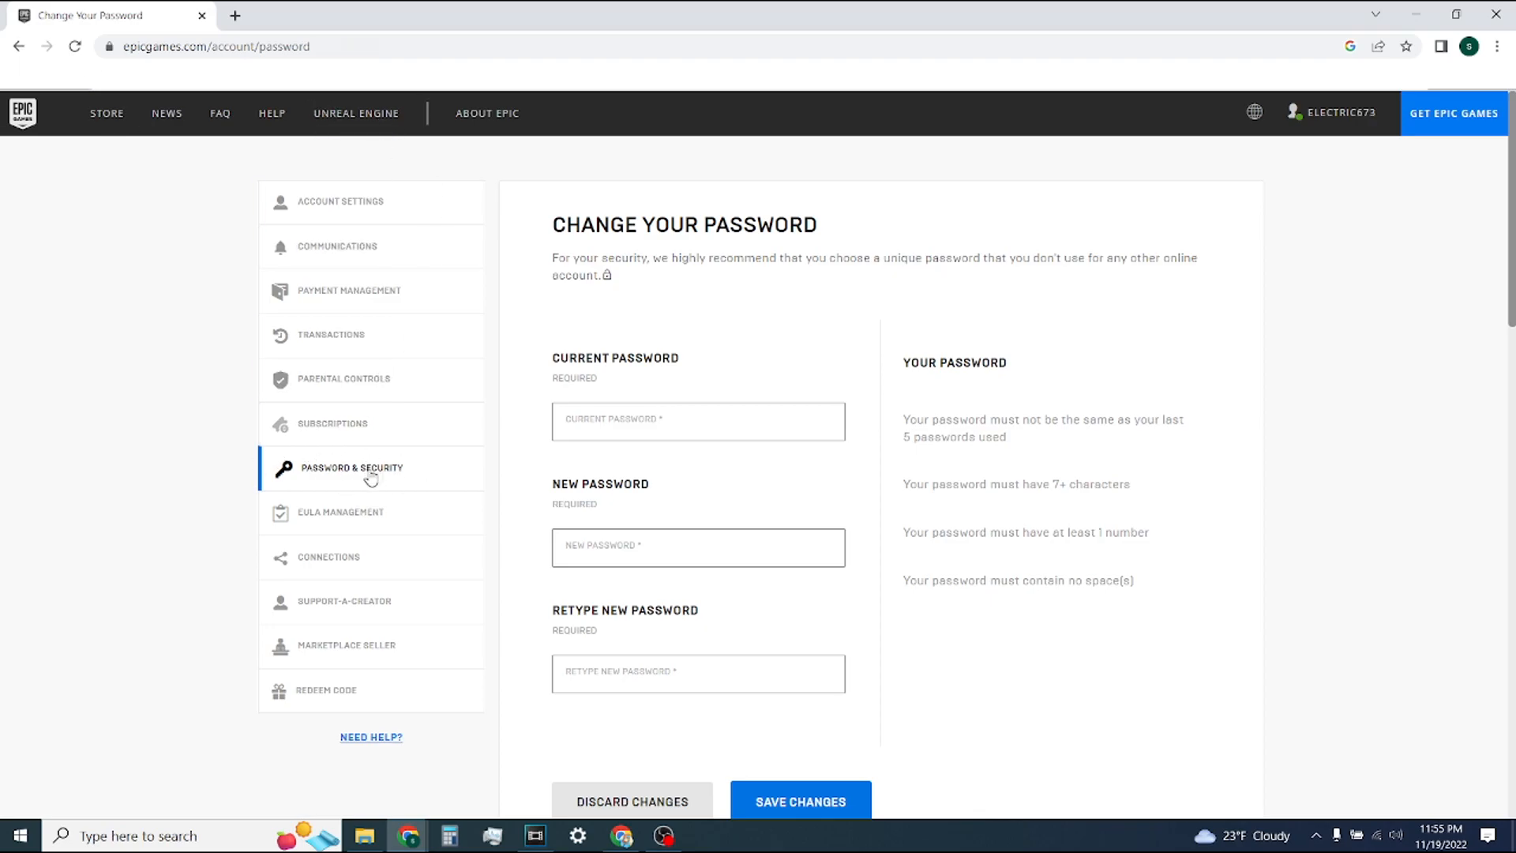
Scroll down to the Two-Factor Authentication section showing SMS Authentication On
scroll("down", 3)
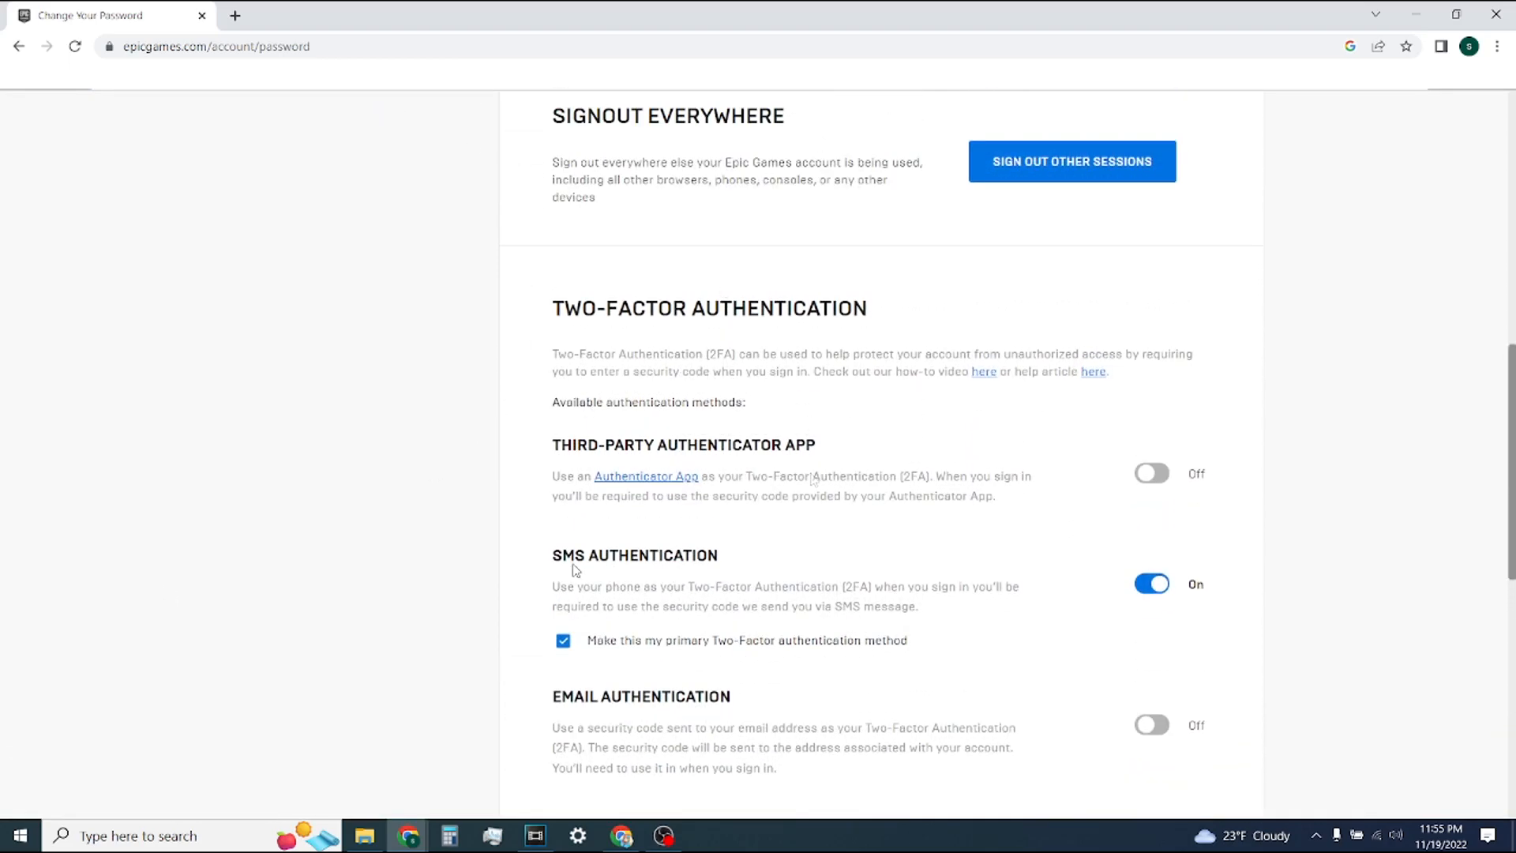
scroll("down", 3)
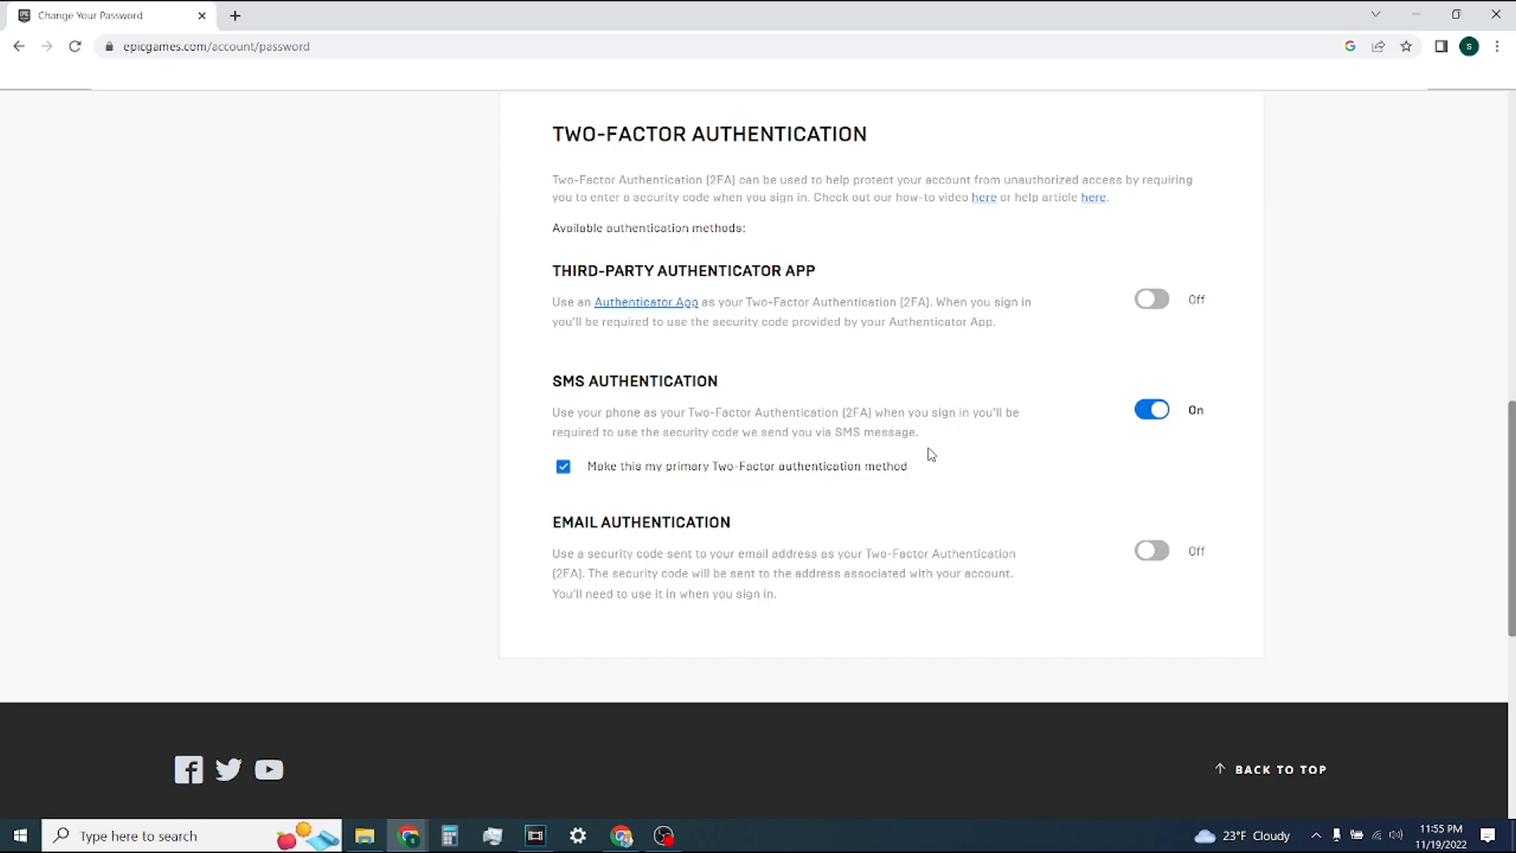
mouse_move(881, 587)
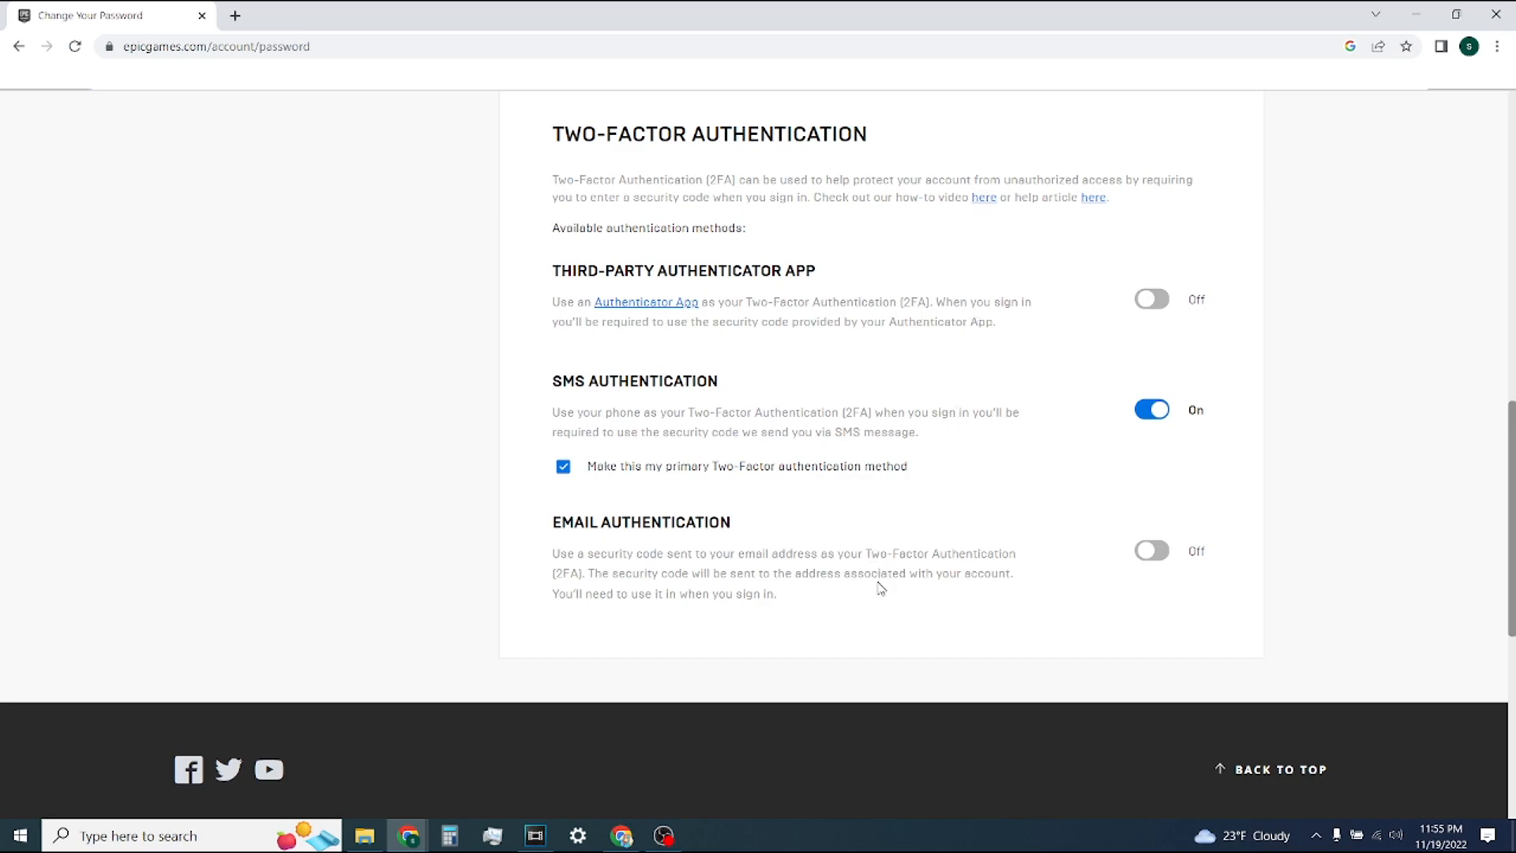
mouse_move(890, 577)
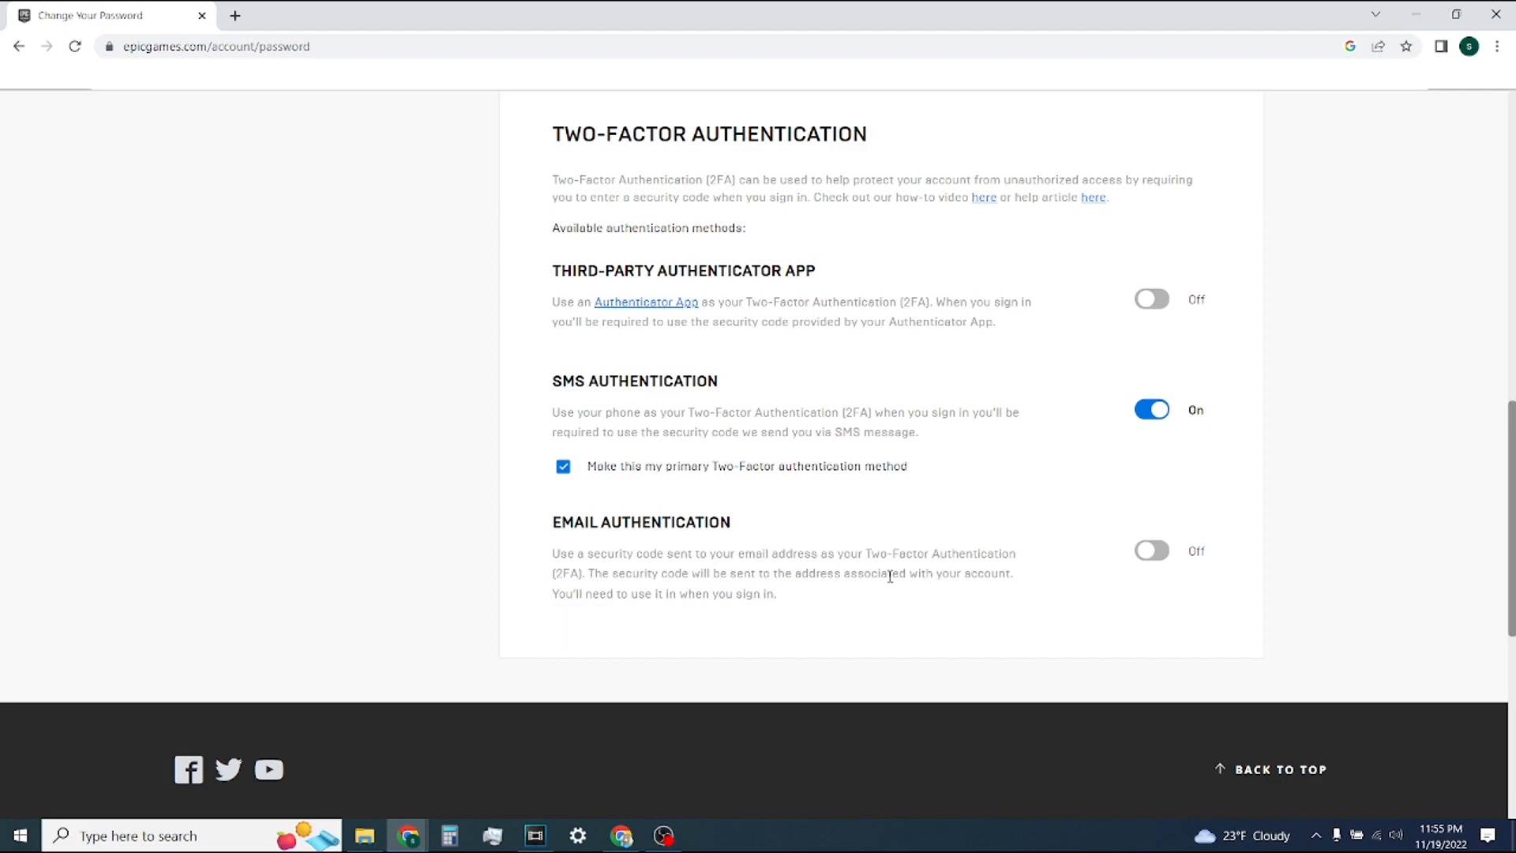
mouse_move(701, 432)
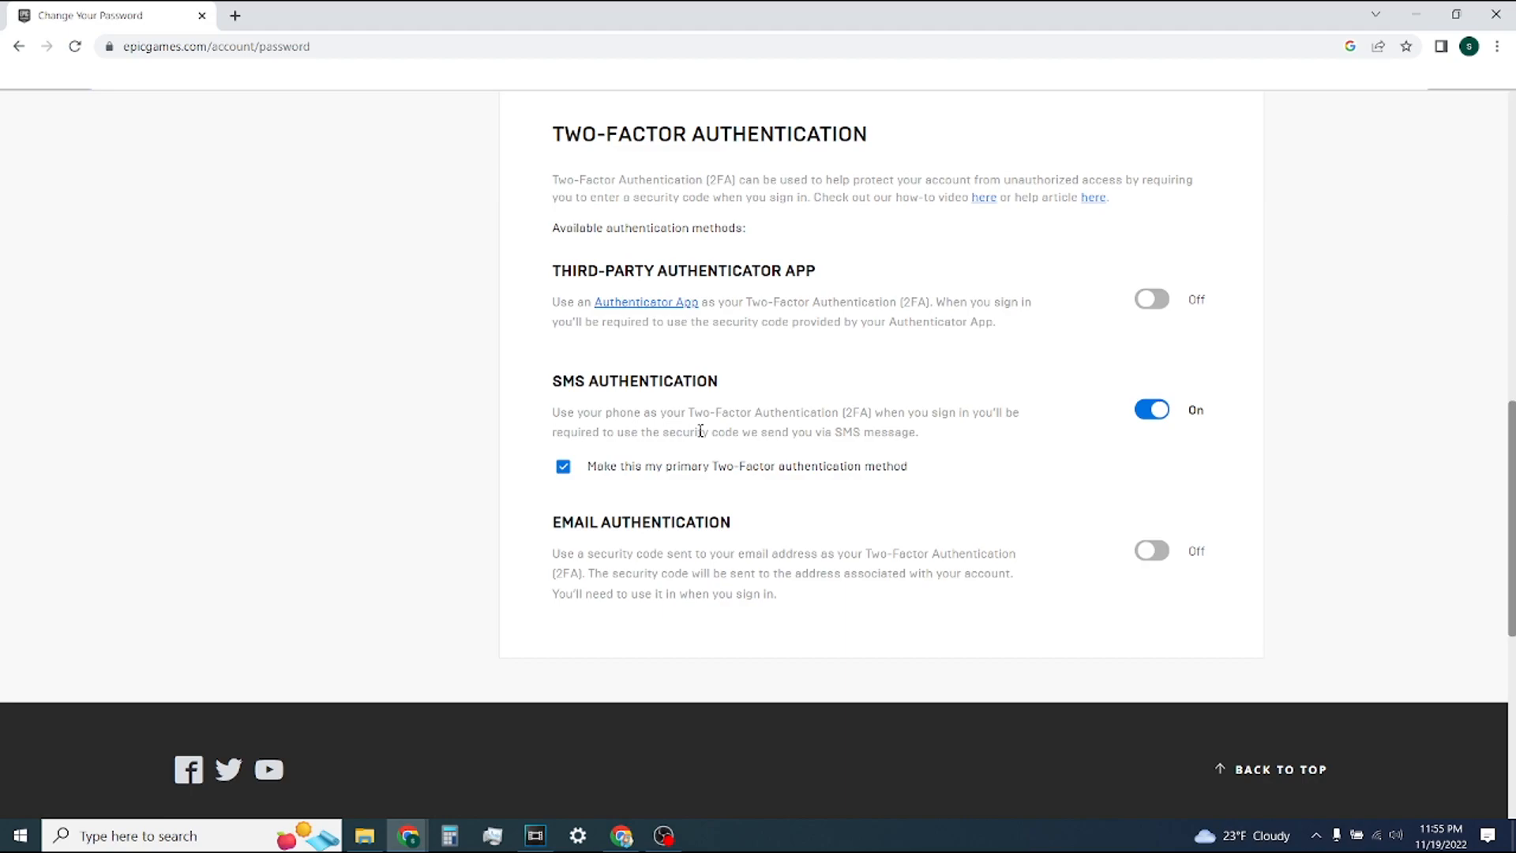
mouse_move(701, 430)
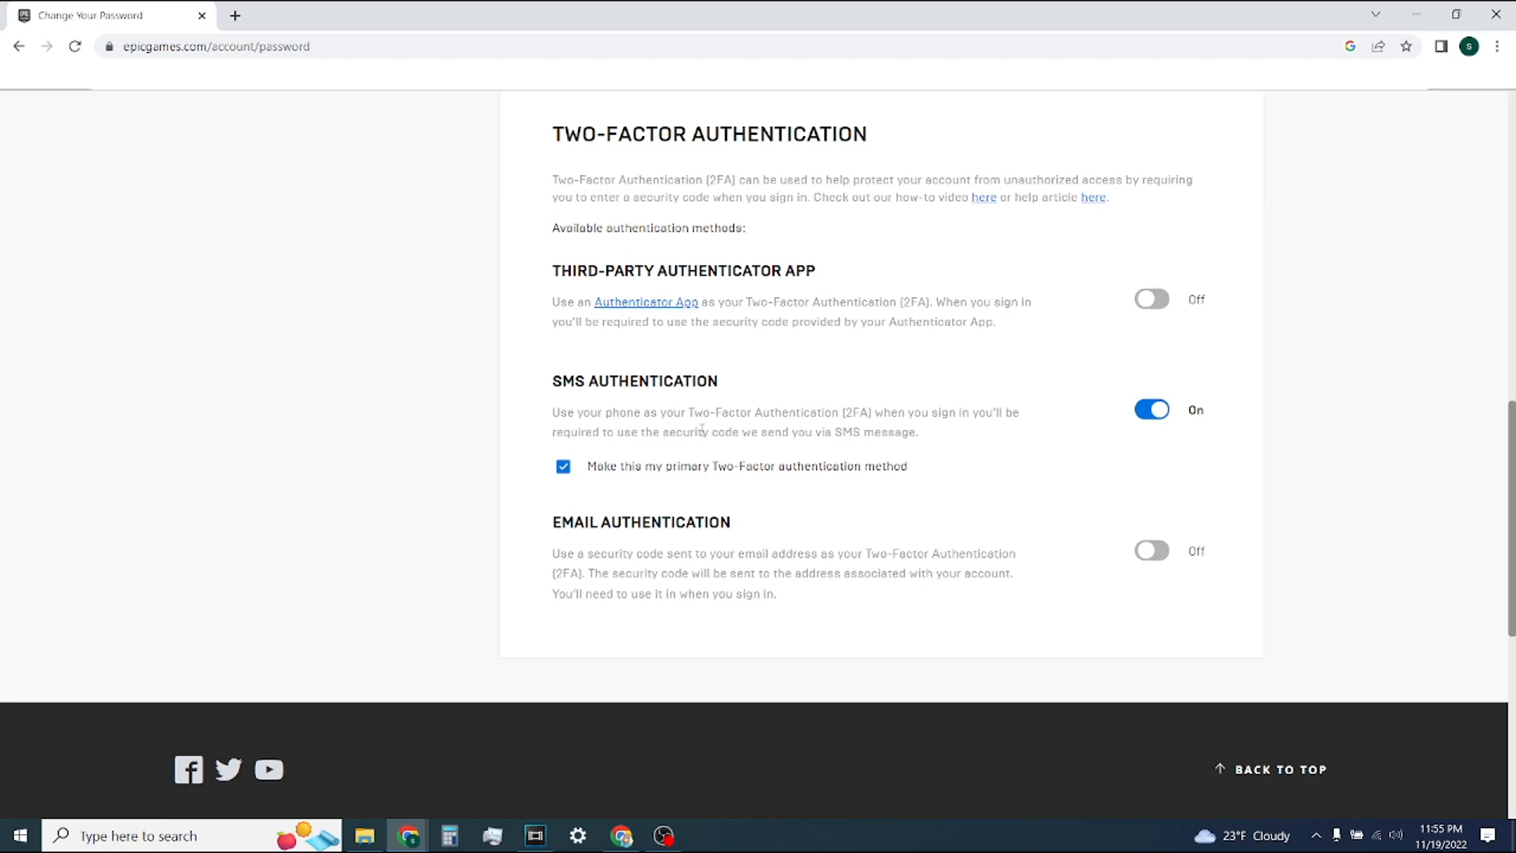